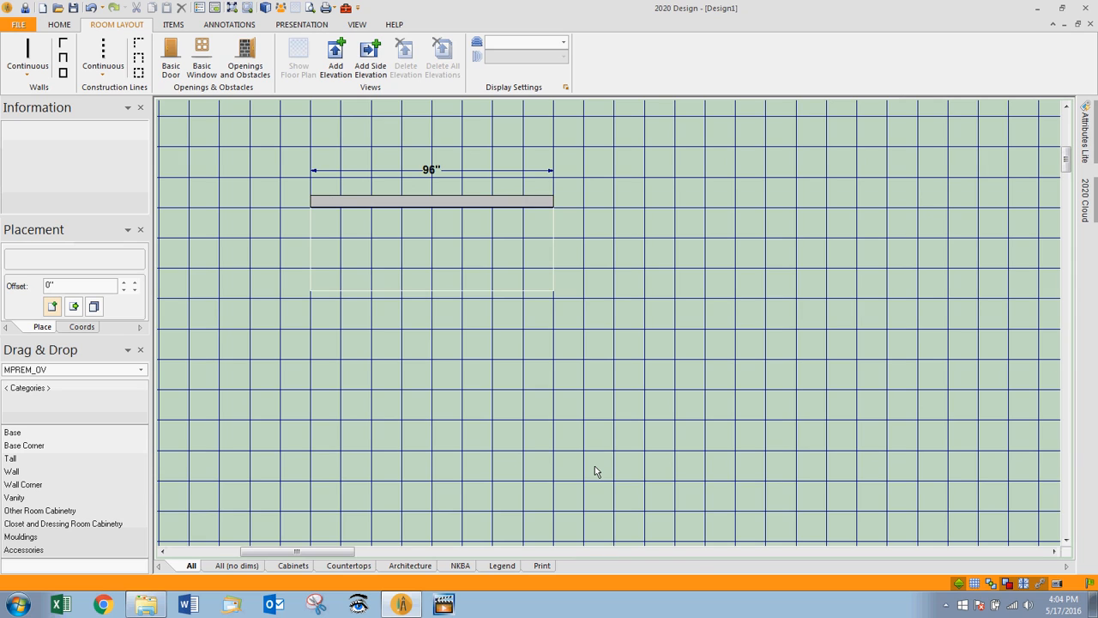
{"action": "mouse_move", "coordinate": [14, 388]}
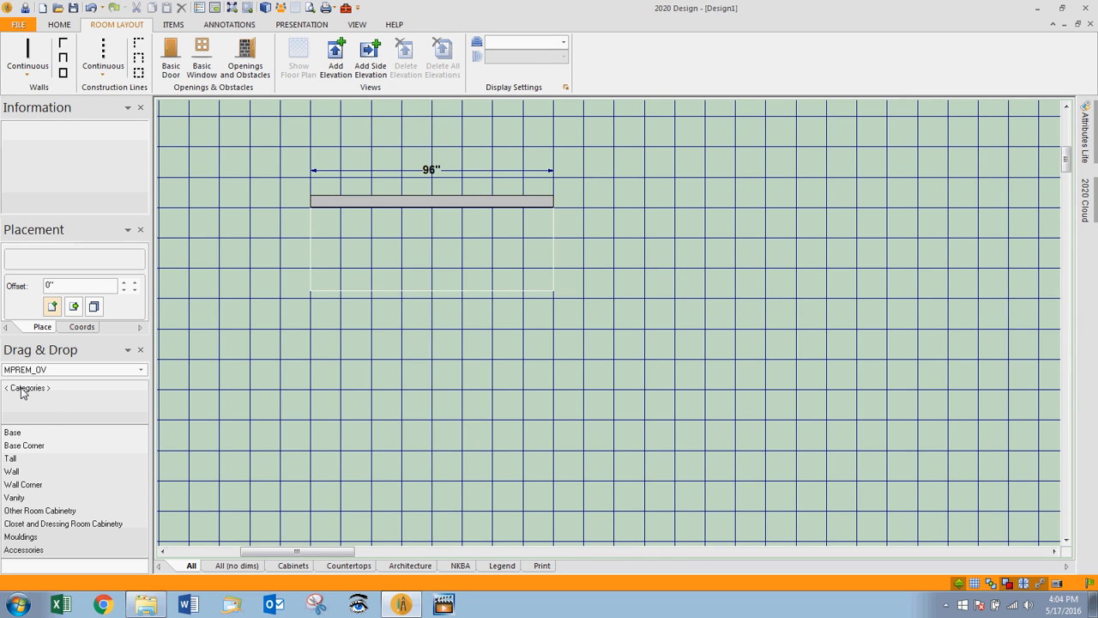
{"action": "mouse_move", "coordinate": [11, 457]}
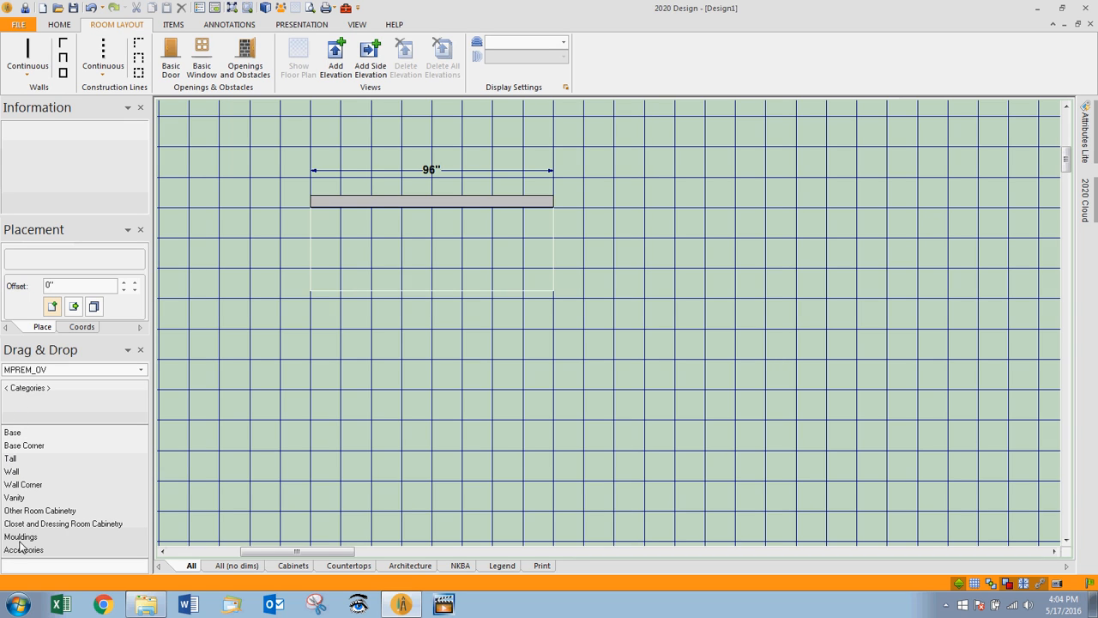
{"action": "mouse_move", "coordinate": [10, 435]}
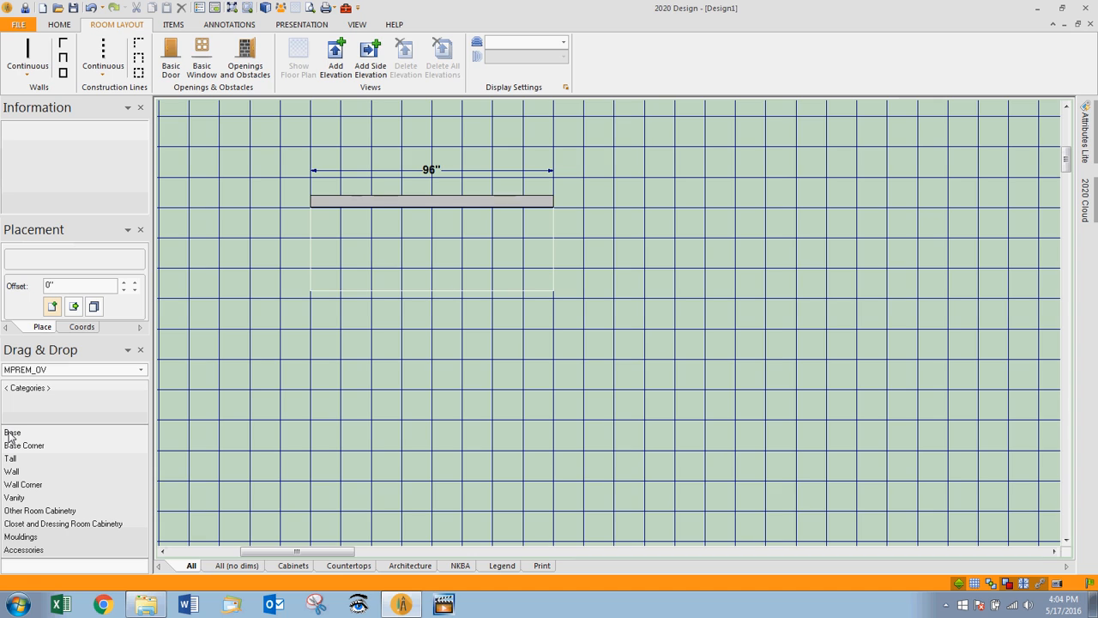
Open the Base category and list the Base - Full Height Door cabinet sizes.
{"action": "left_click", "coordinate": [12, 432]}
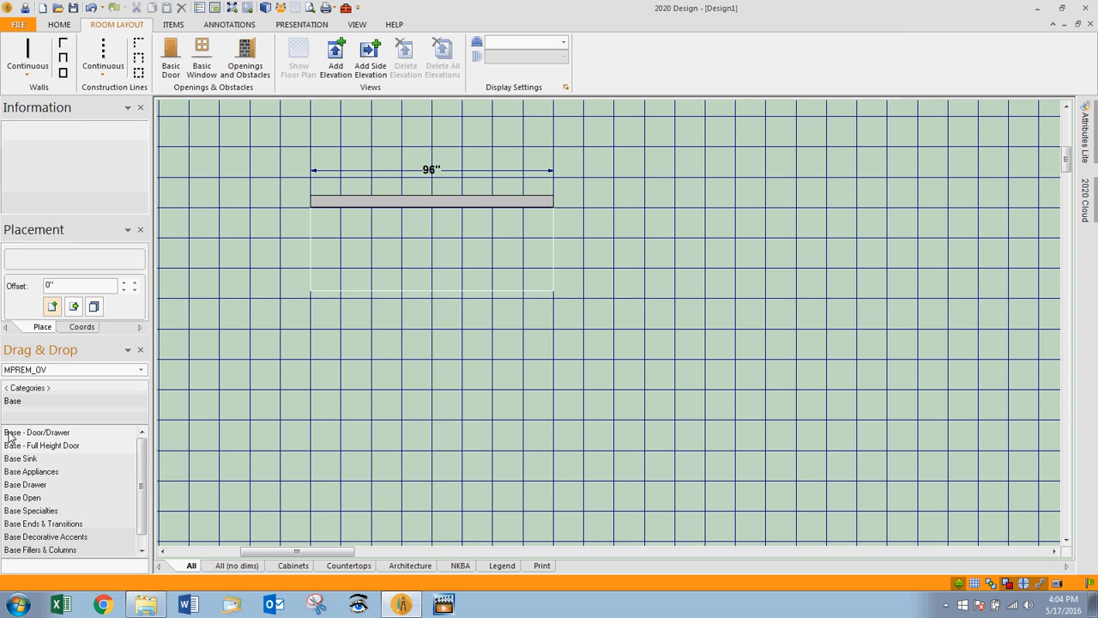
{"action": "mouse_move", "coordinate": [40, 449]}
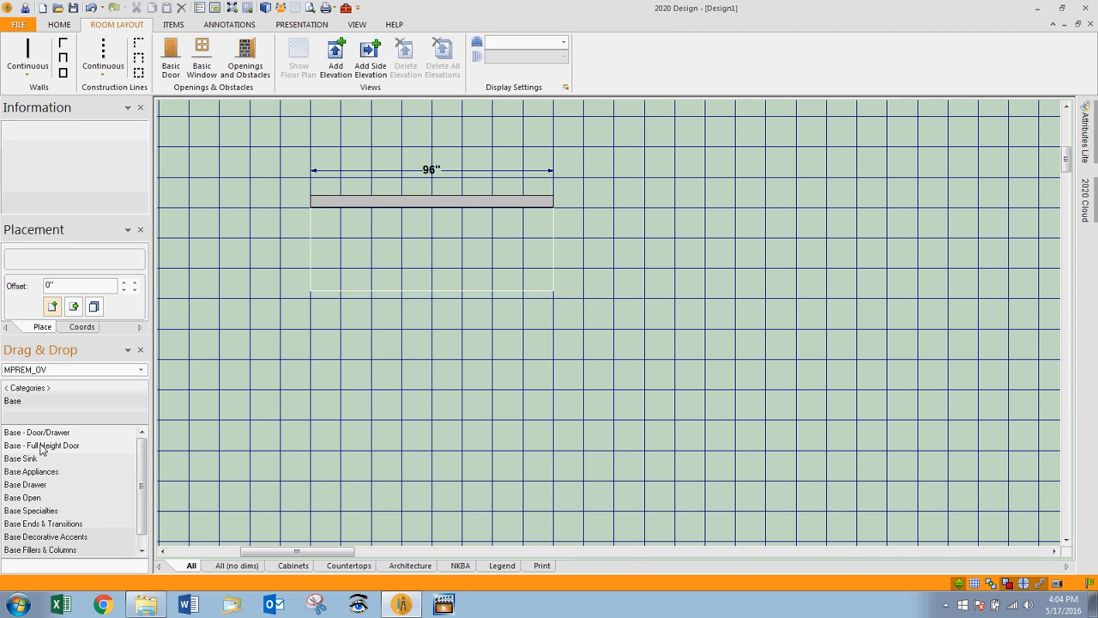
{"action": "left_click", "coordinate": [41, 445]}
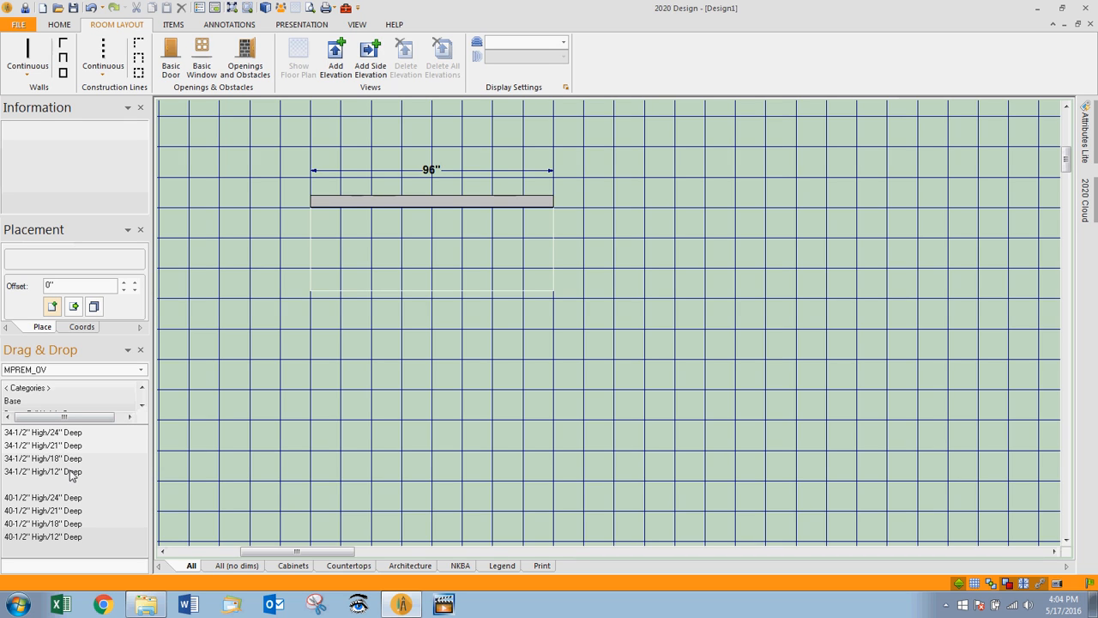
{"action": "mouse_move", "coordinate": [6, 504]}
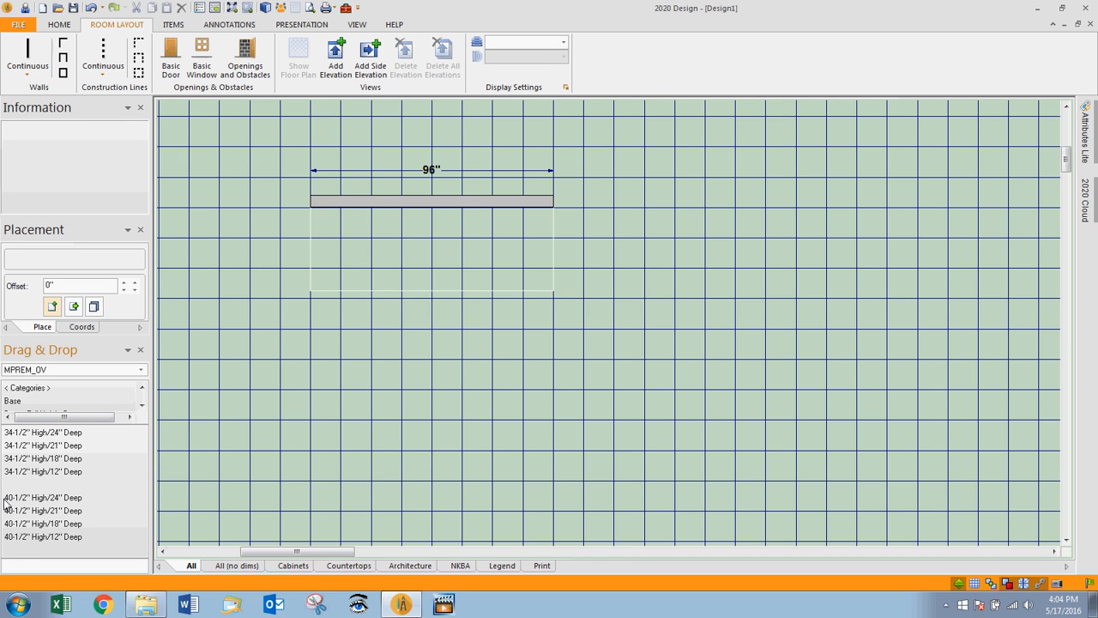
{"action": "mouse_move", "coordinate": [26, 440]}
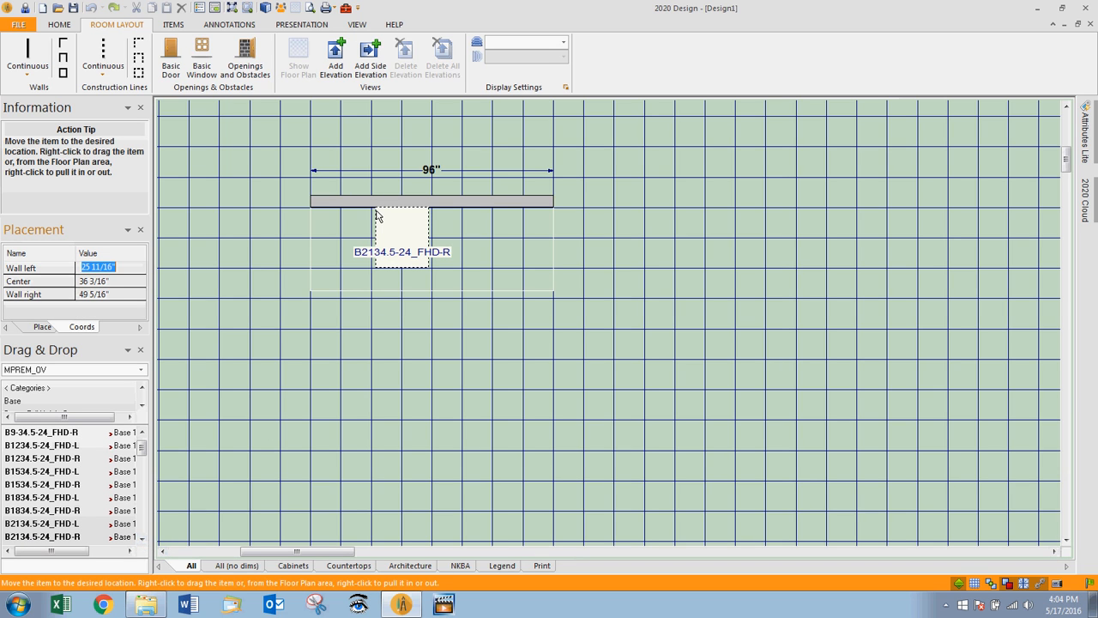
Place B2134.5-24_FHD-R against the wall and open its Attributes dialog.
{"action": "left_click", "coordinate": [399, 236]}
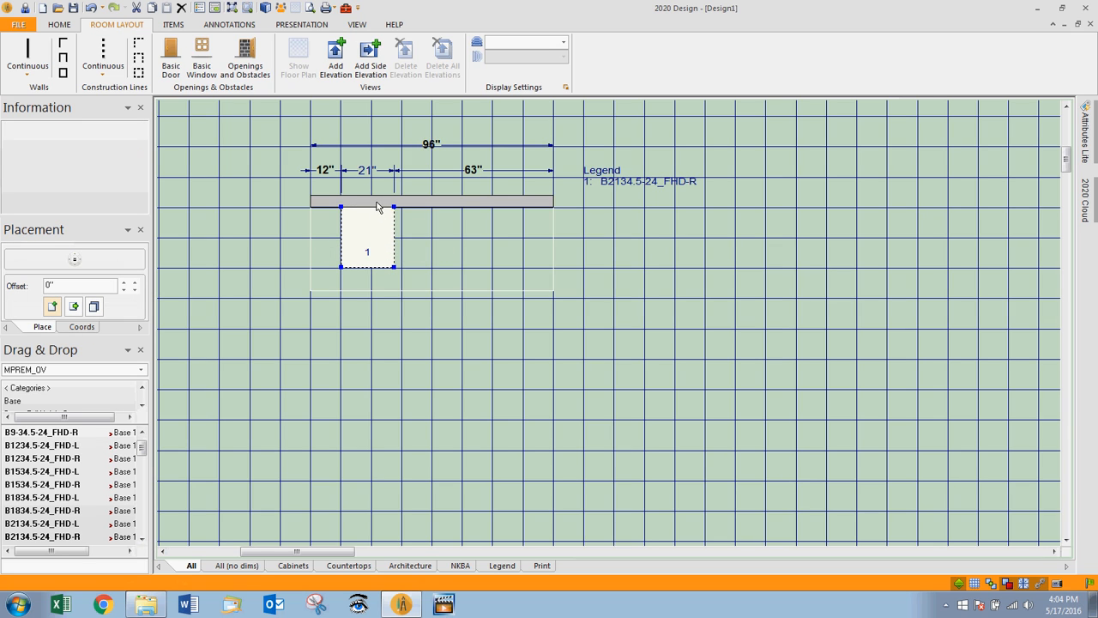
{"action": "right_click", "coordinate": [367, 235]}
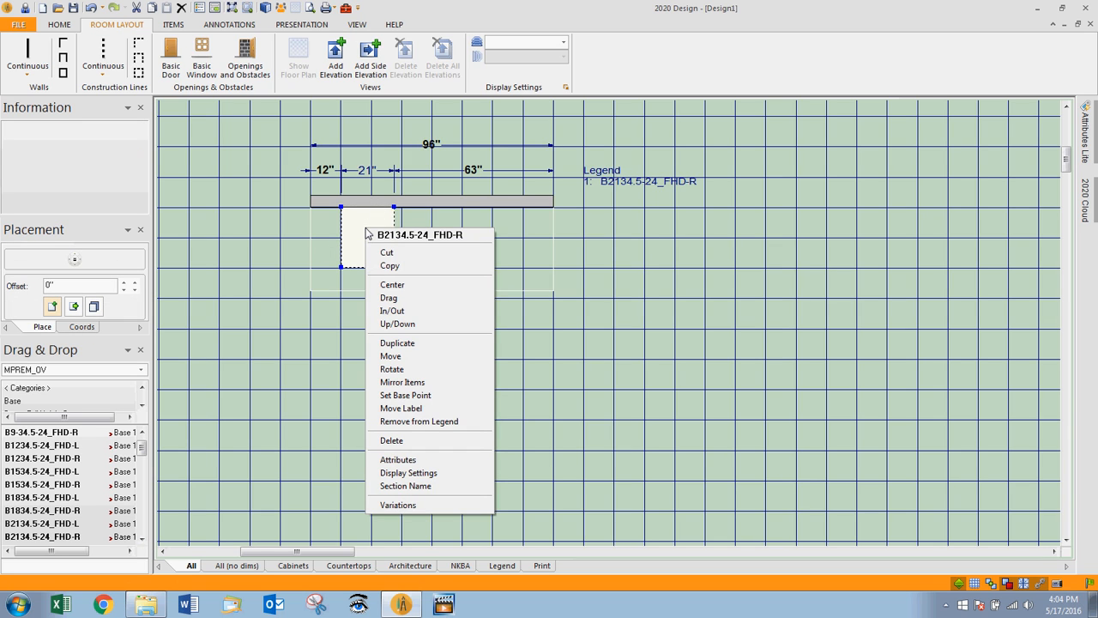
{"action": "mouse_move", "coordinate": [409, 473]}
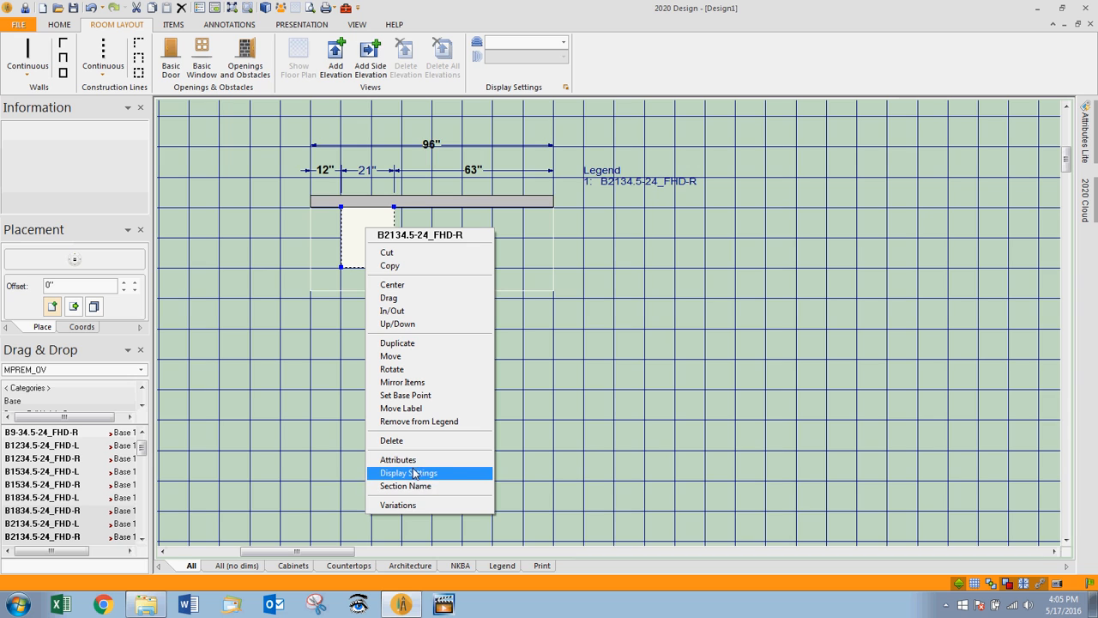
{"action": "left_click", "coordinate": [397, 459]}
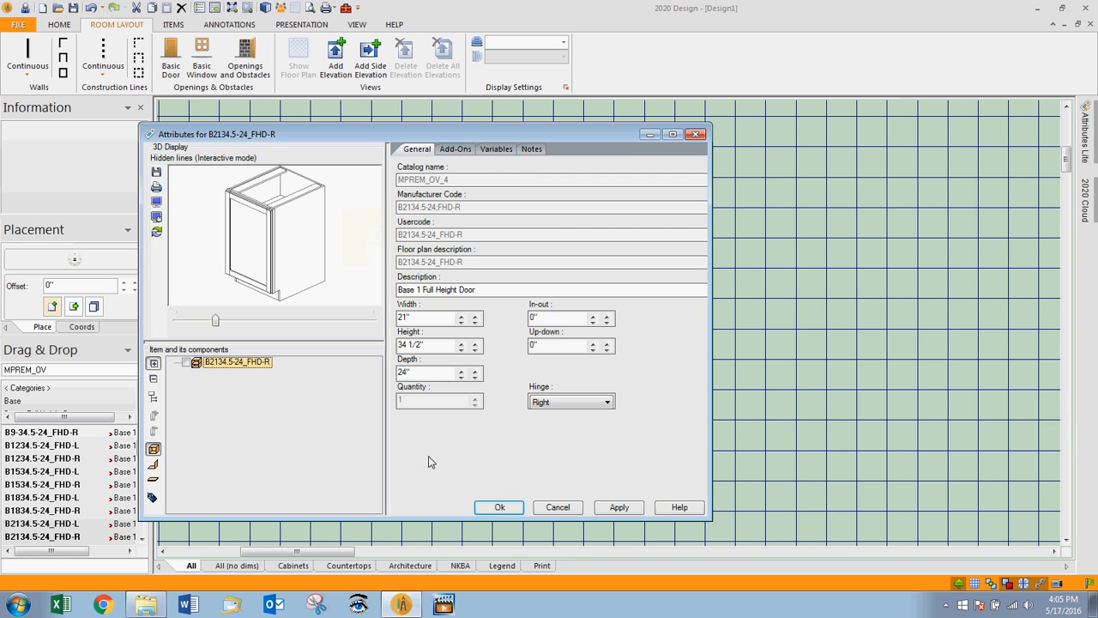
Add the FIN_EXP_END-R finished exposed right end from the Add-Ons tab.
{"action": "left_click", "coordinate": [456, 148]}
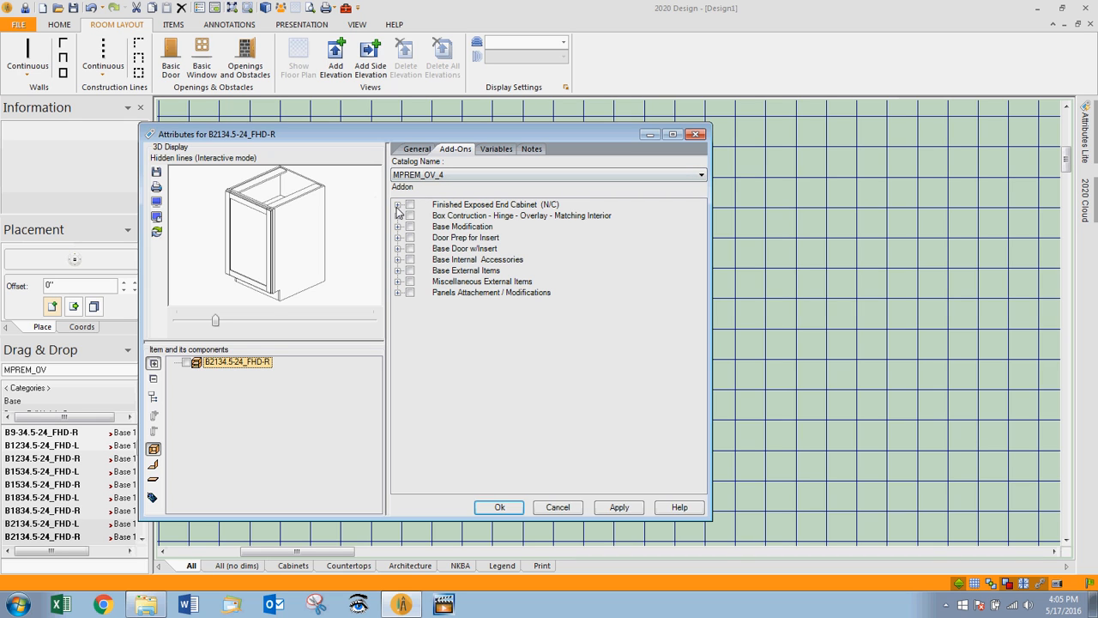
{"action": "left_click", "coordinate": [398, 204]}
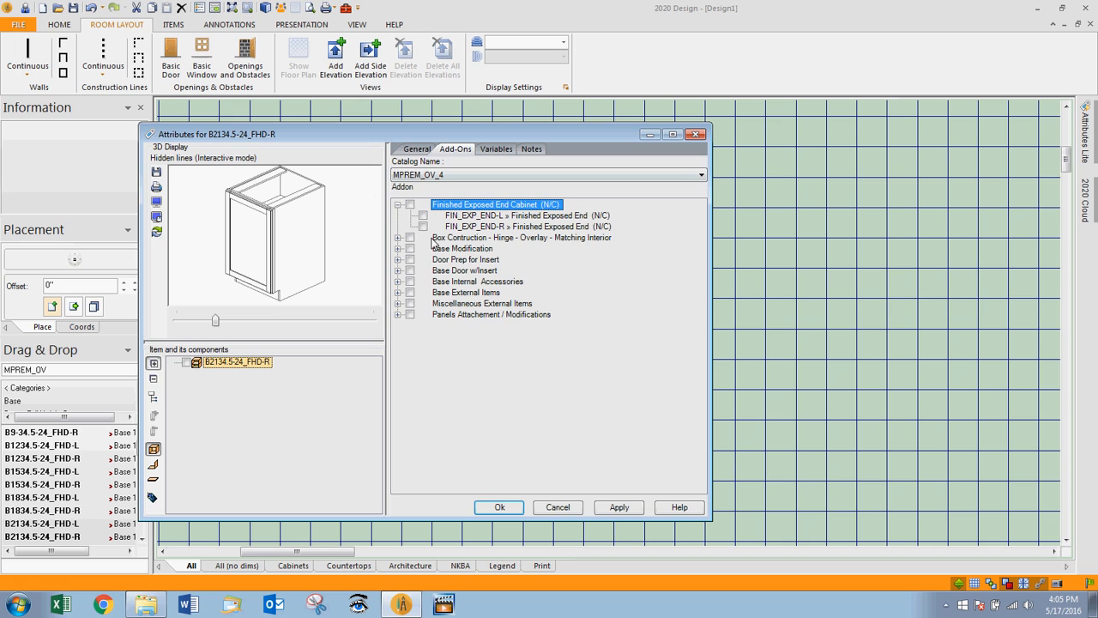
{"action": "left_click", "coordinate": [422, 227]}
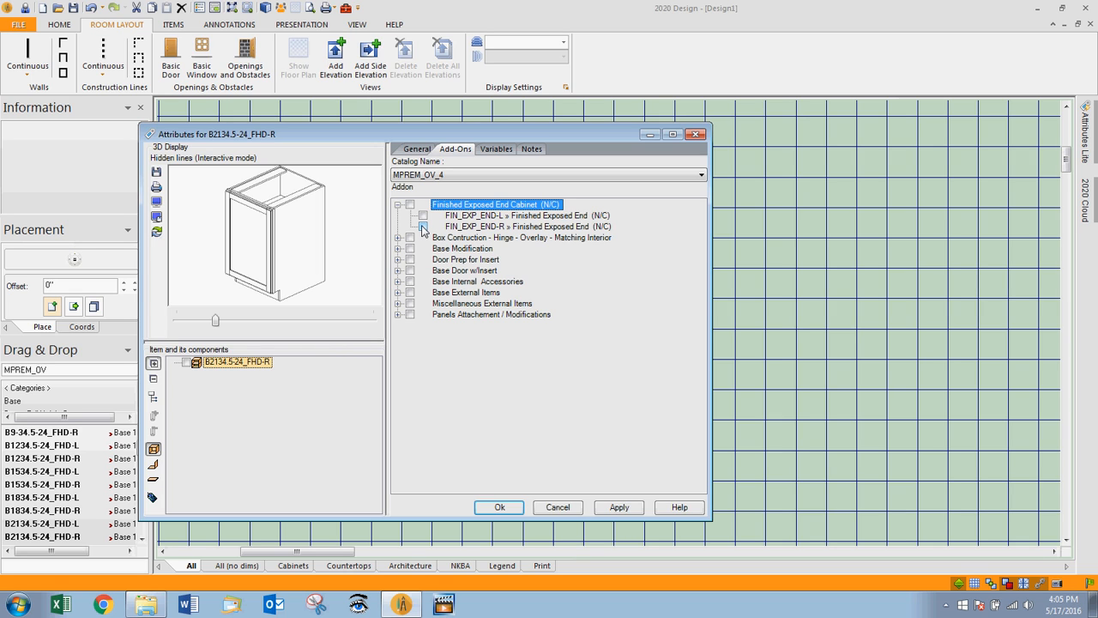
{"action": "left_click", "coordinate": [410, 227]}
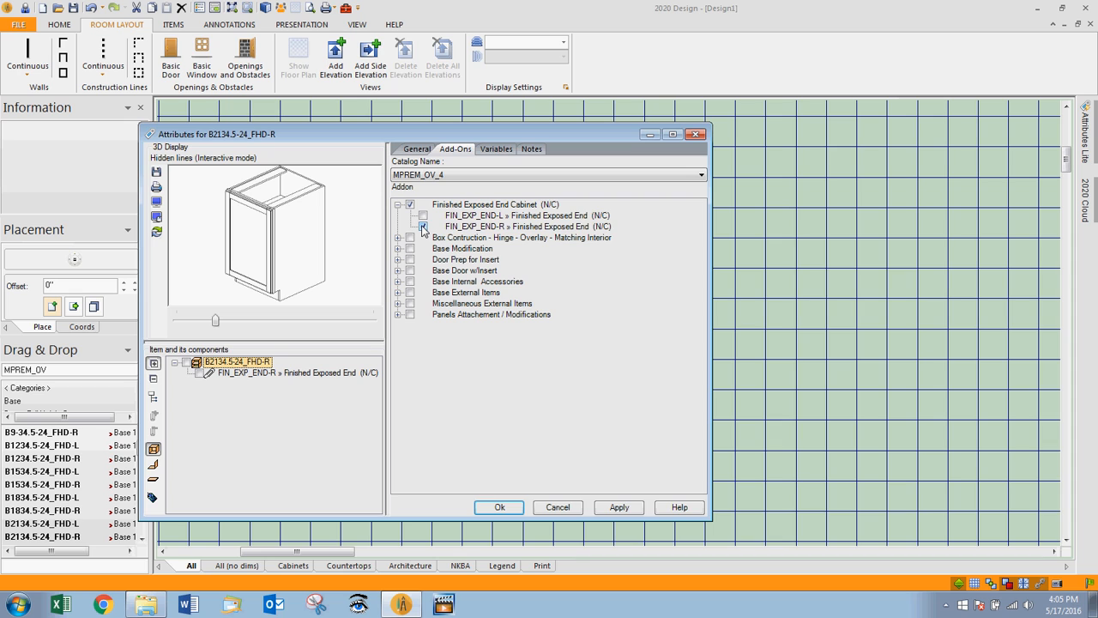
{"action": "left_click", "coordinate": [423, 226]}
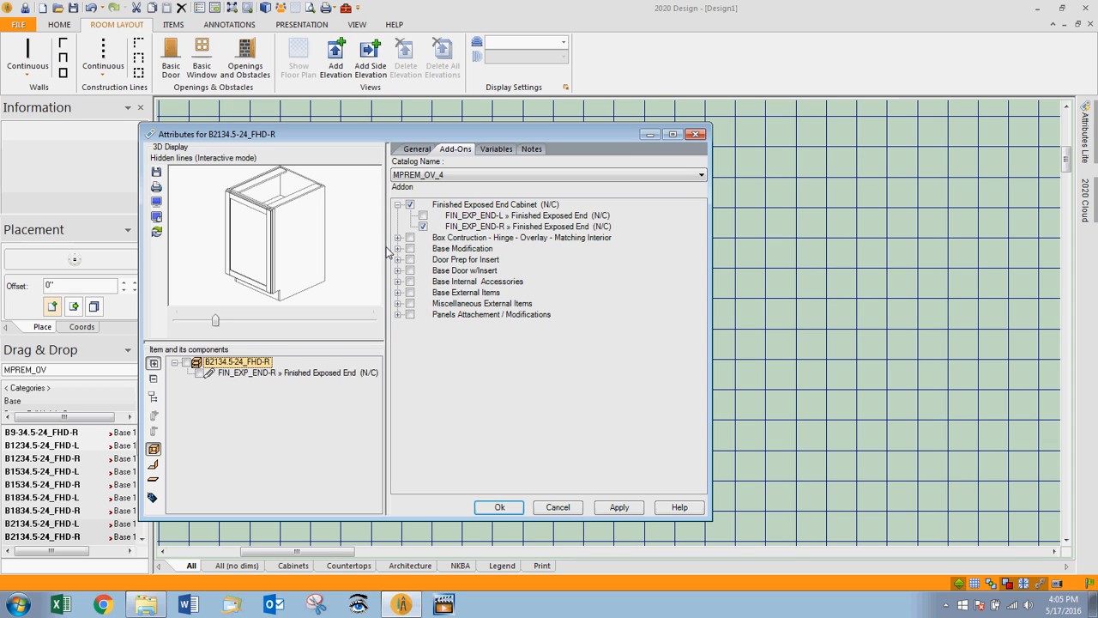
Add the ANGLE BACK-R add-on with _Depth Right set to 21 inches.
{"action": "left_click", "coordinate": [399, 249]}
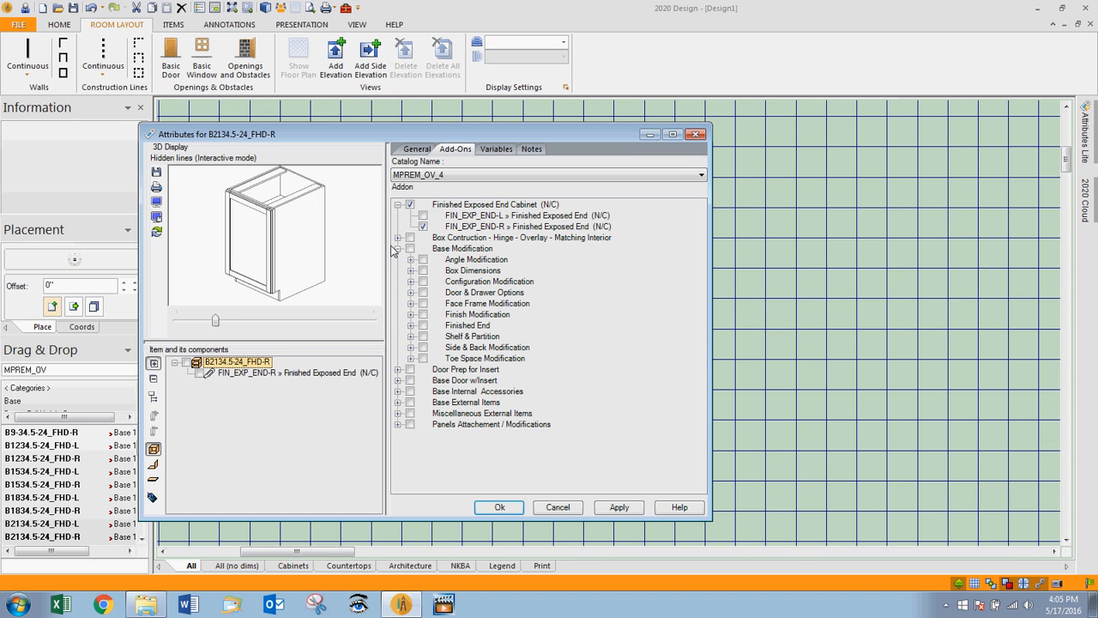
{"action": "mouse_move", "coordinate": [411, 263]}
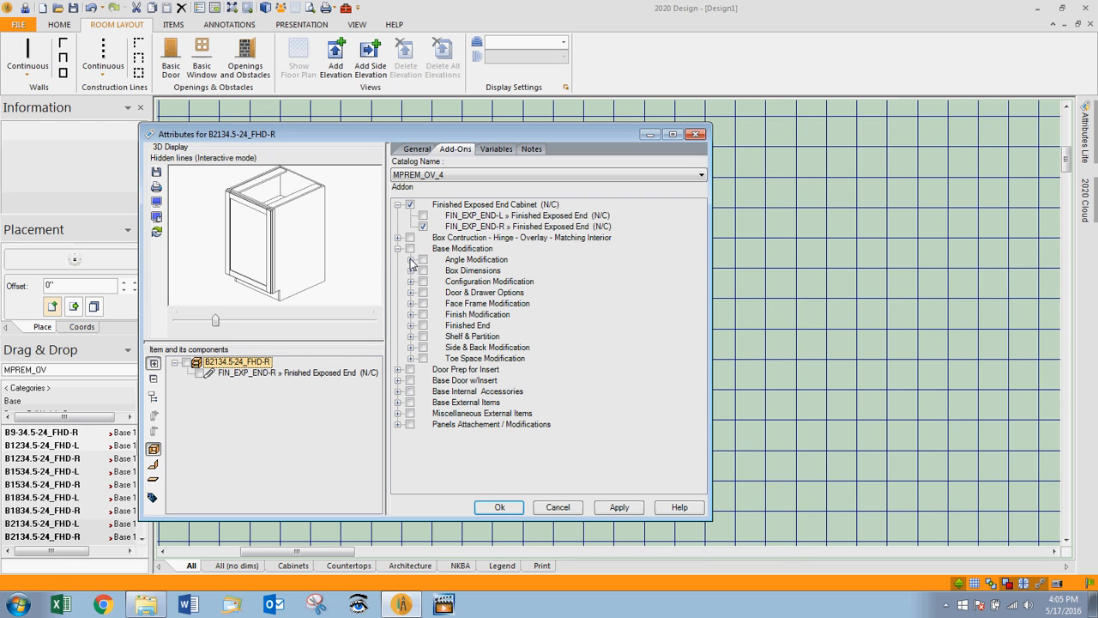
{"action": "left_click", "coordinate": [411, 259]}
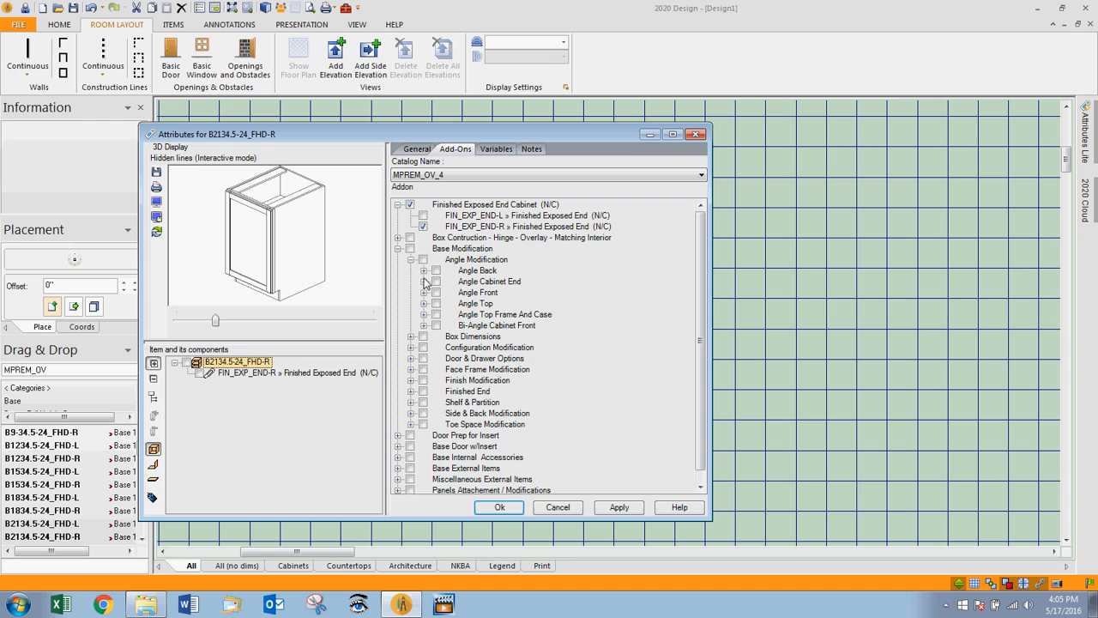
{"action": "mouse_move", "coordinate": [426, 280]}
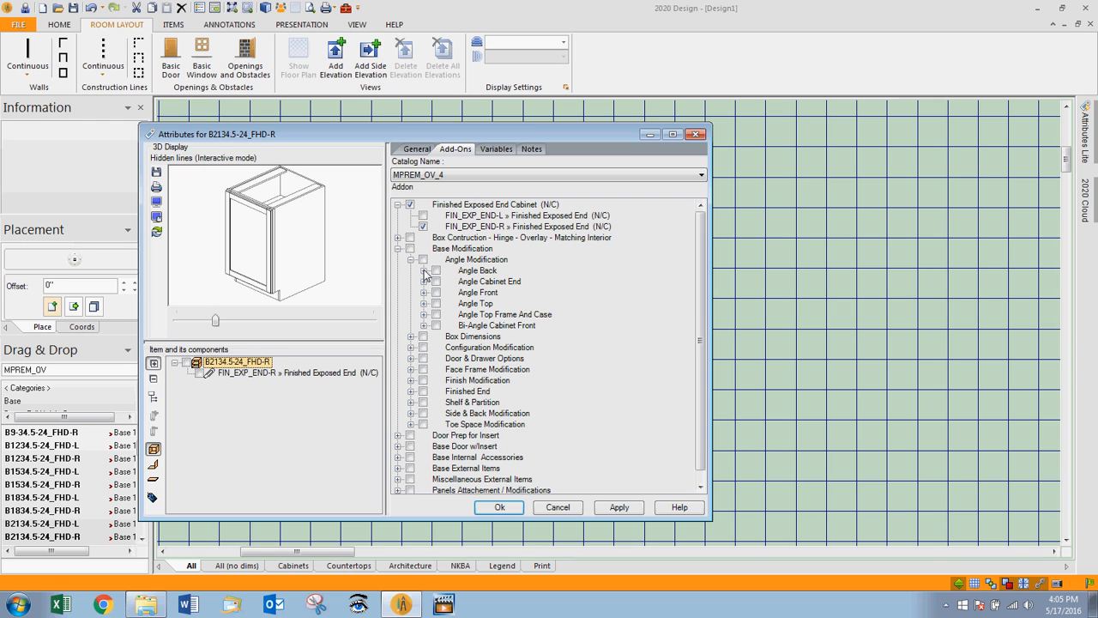
{"action": "left_click", "coordinate": [424, 271]}
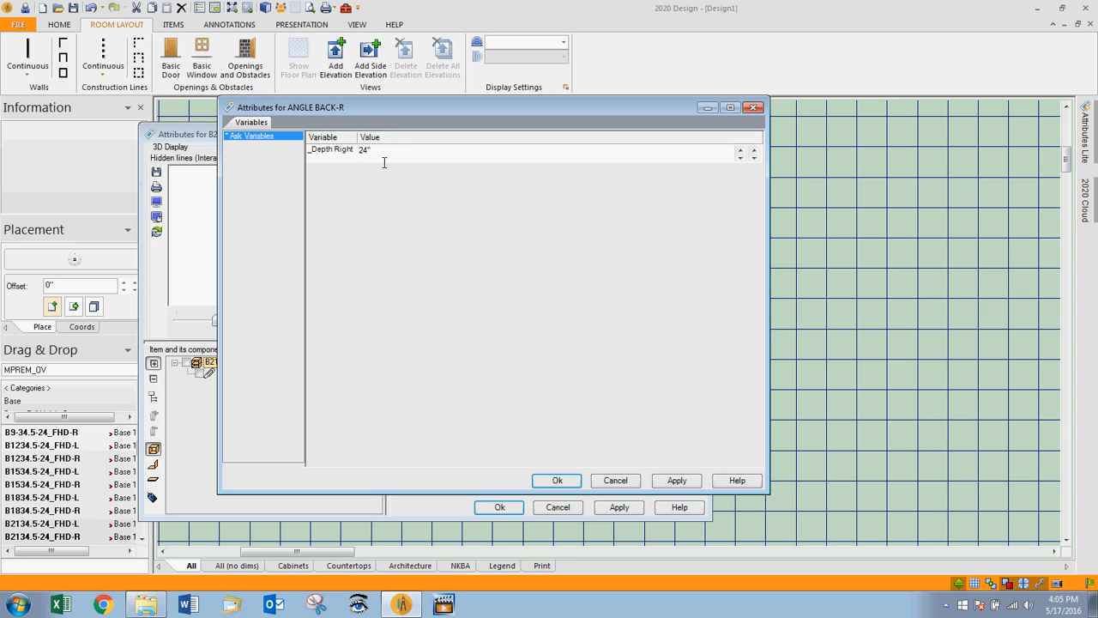
{"action": "left_click", "coordinate": [753, 158]}
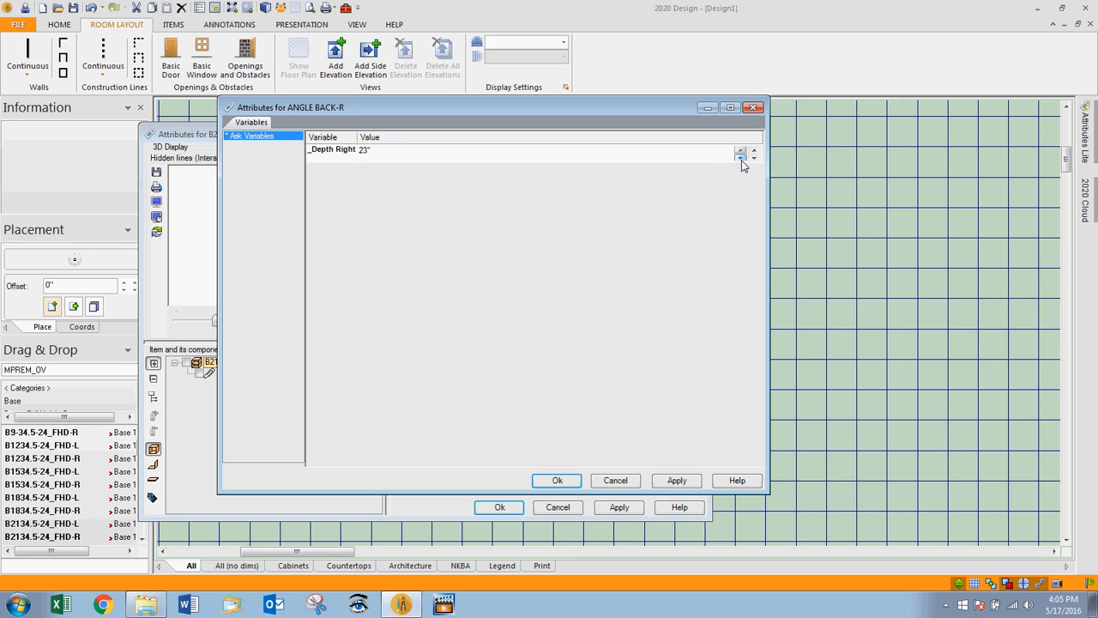
{"action": "left_click", "coordinate": [741, 157]}
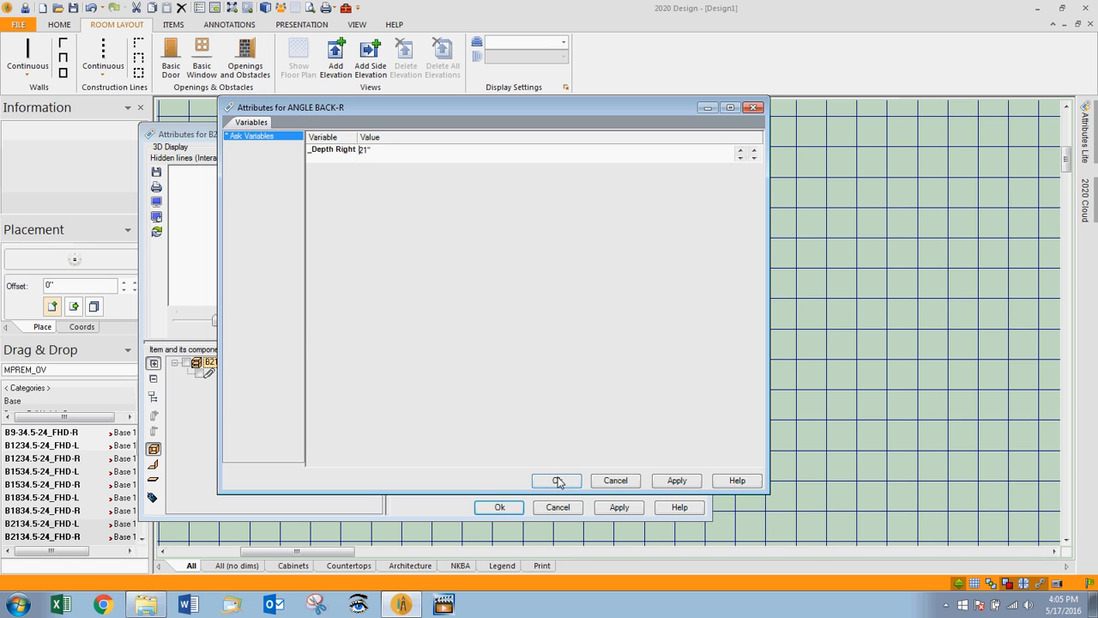
{"action": "left_click", "coordinate": [555, 480]}
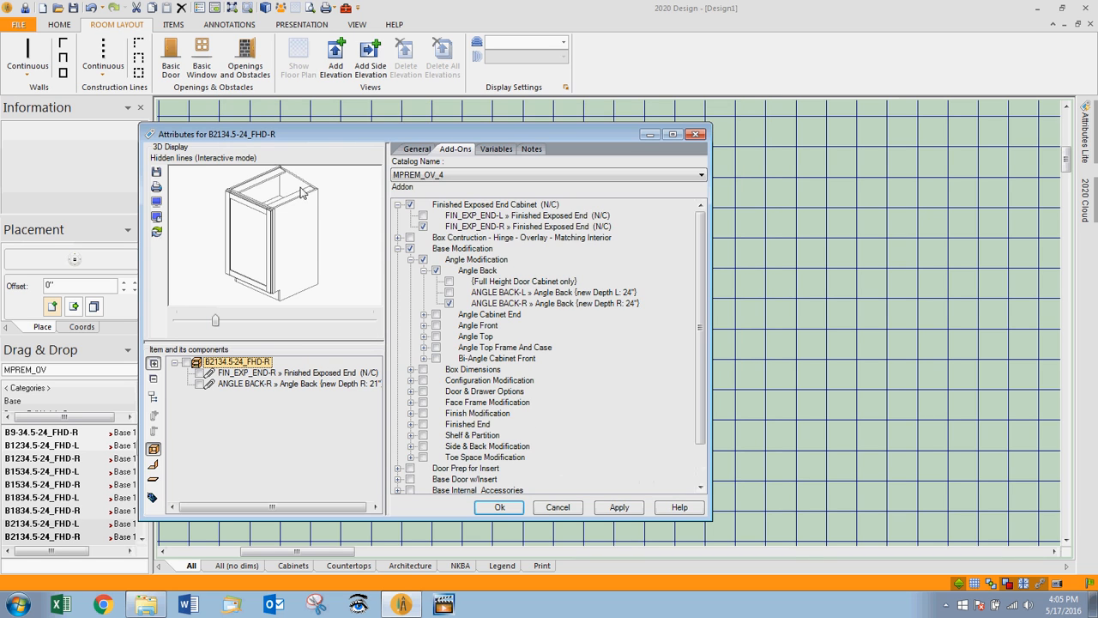
{"action": "mouse_move", "coordinate": [315, 203]}
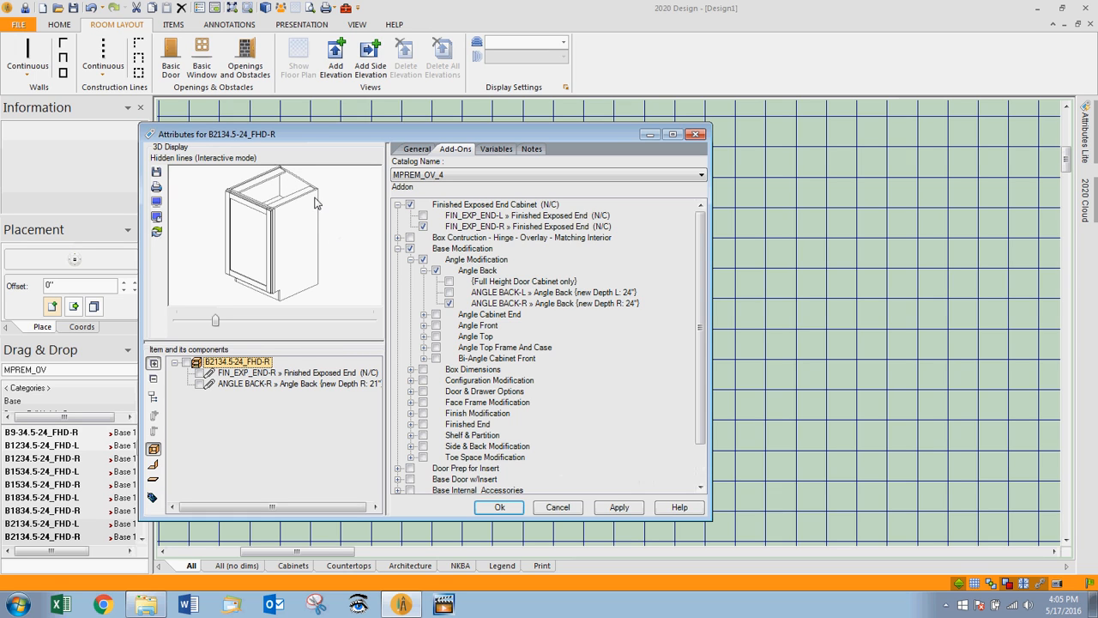
{"action": "mouse_move", "coordinate": [207, 195]}
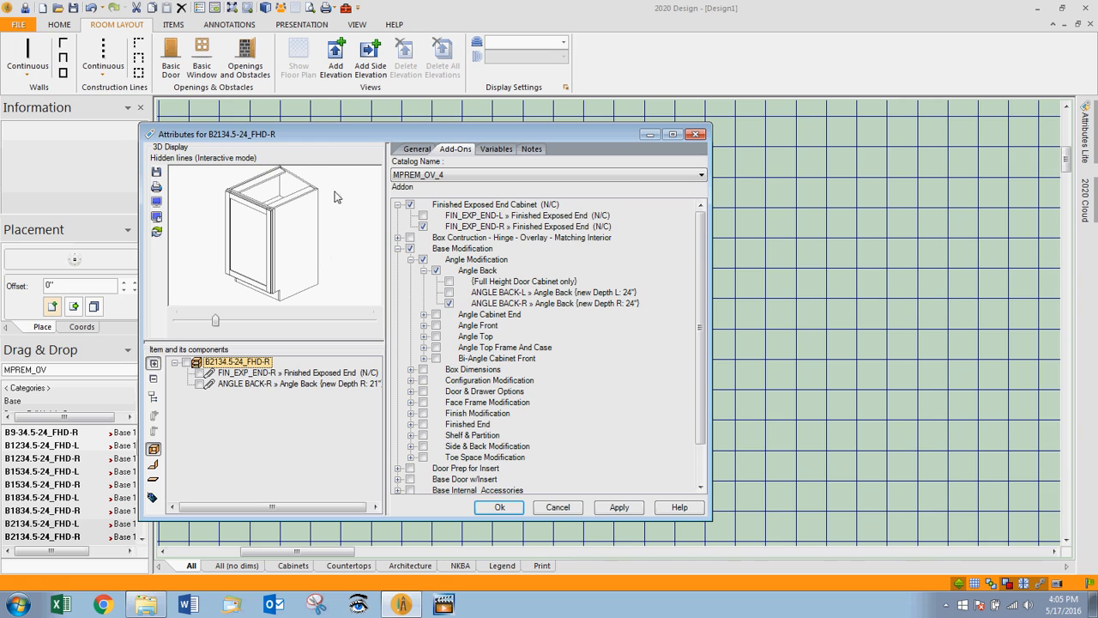
{"action": "mouse_move", "coordinate": [409, 400]}
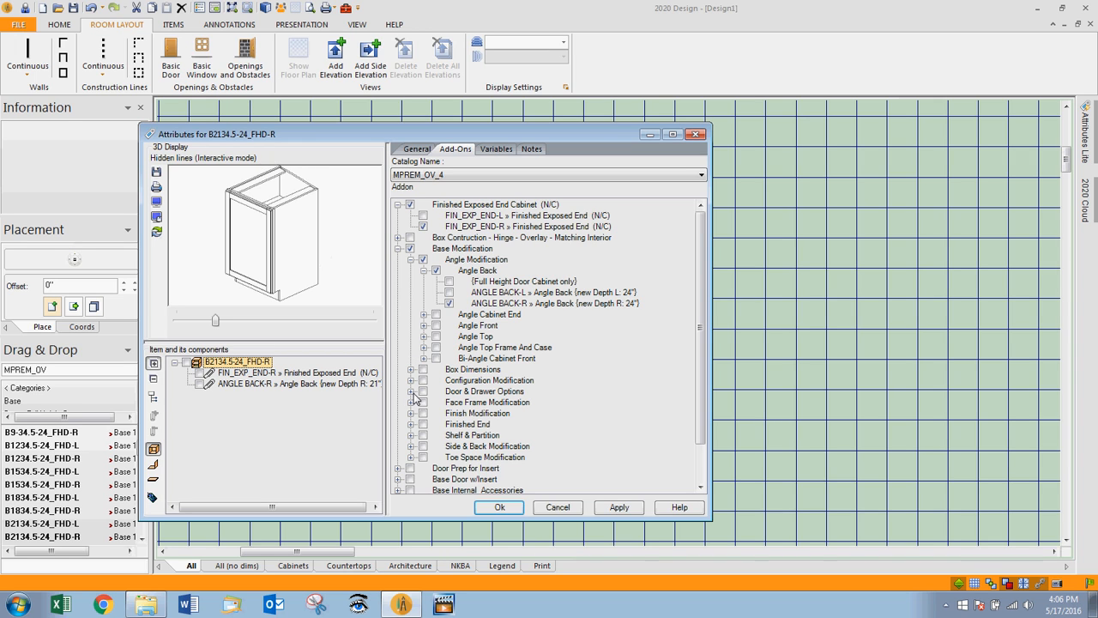
Add the NO DOOR add-on from Door & Drawer Options with quantity 1.
{"action": "left_click", "coordinate": [413, 391]}
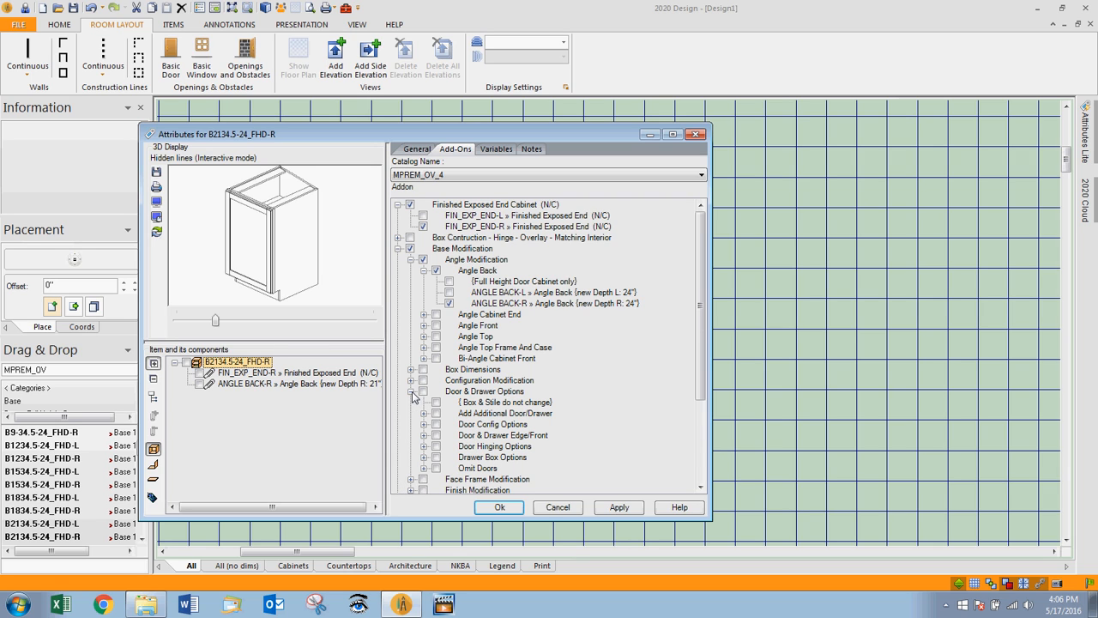
{"action": "mouse_move", "coordinate": [428, 478]}
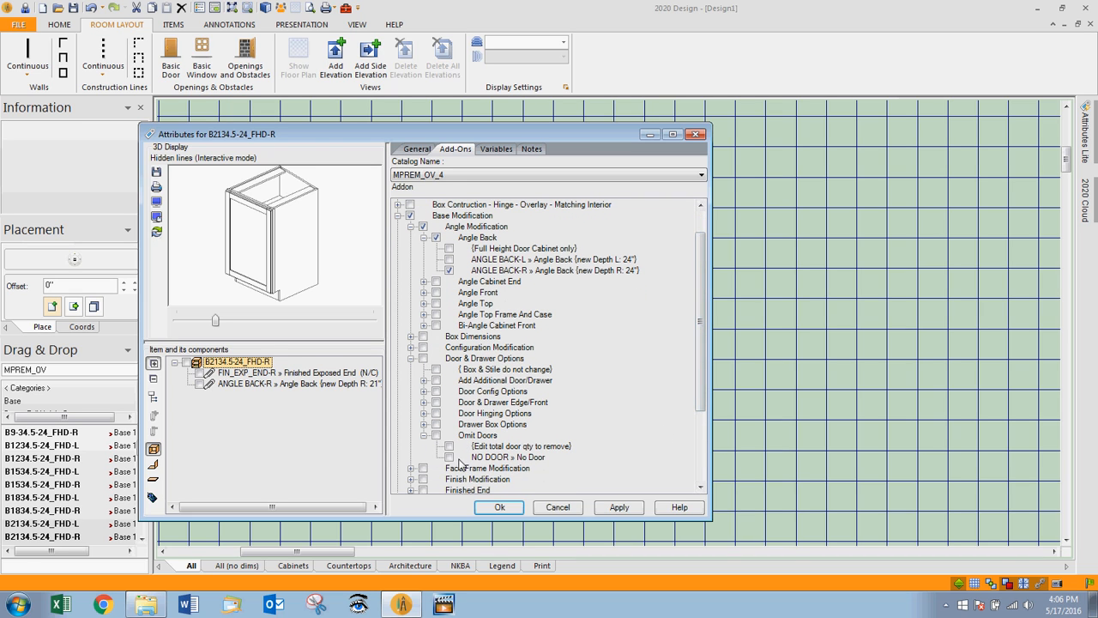
{"action": "left_click", "coordinate": [450, 457]}
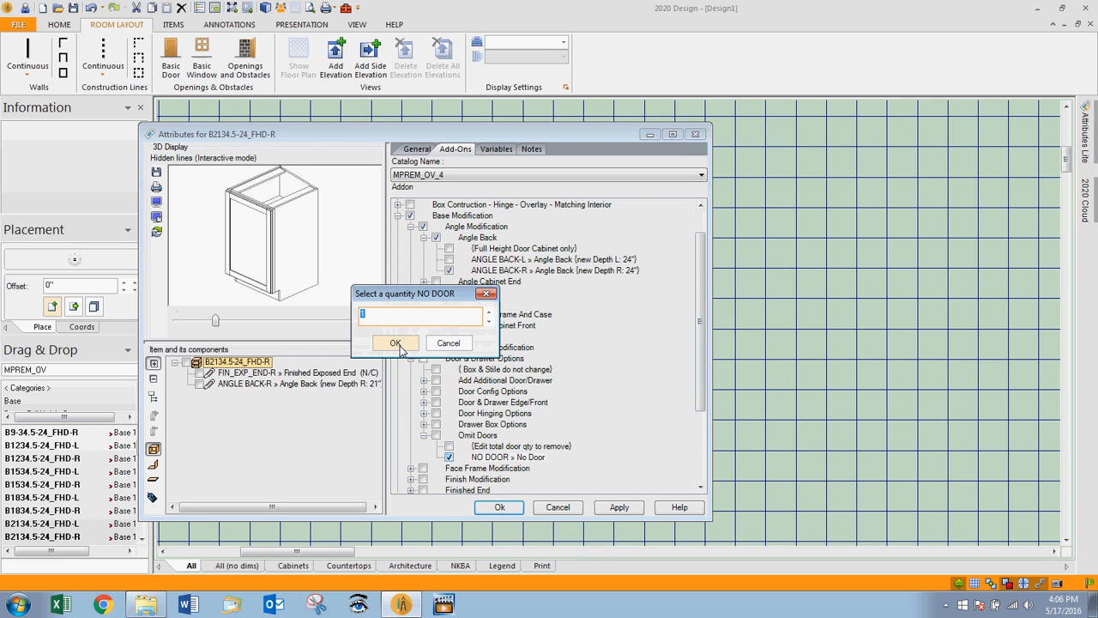
{"action": "left_click", "coordinate": [393, 342]}
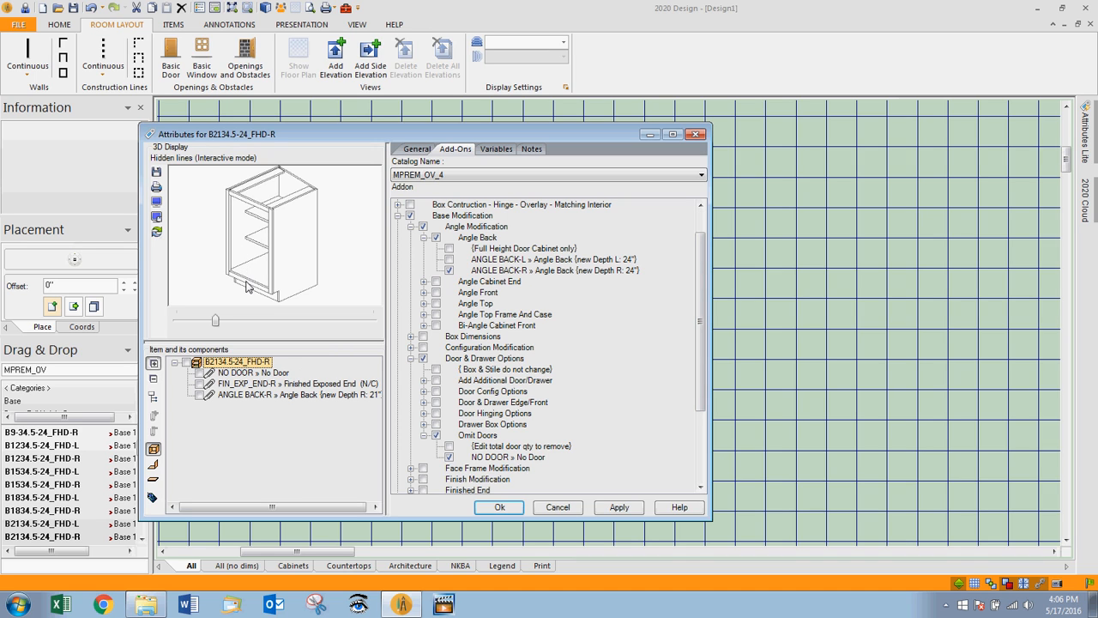
{"action": "mouse_move", "coordinate": [268, 273]}
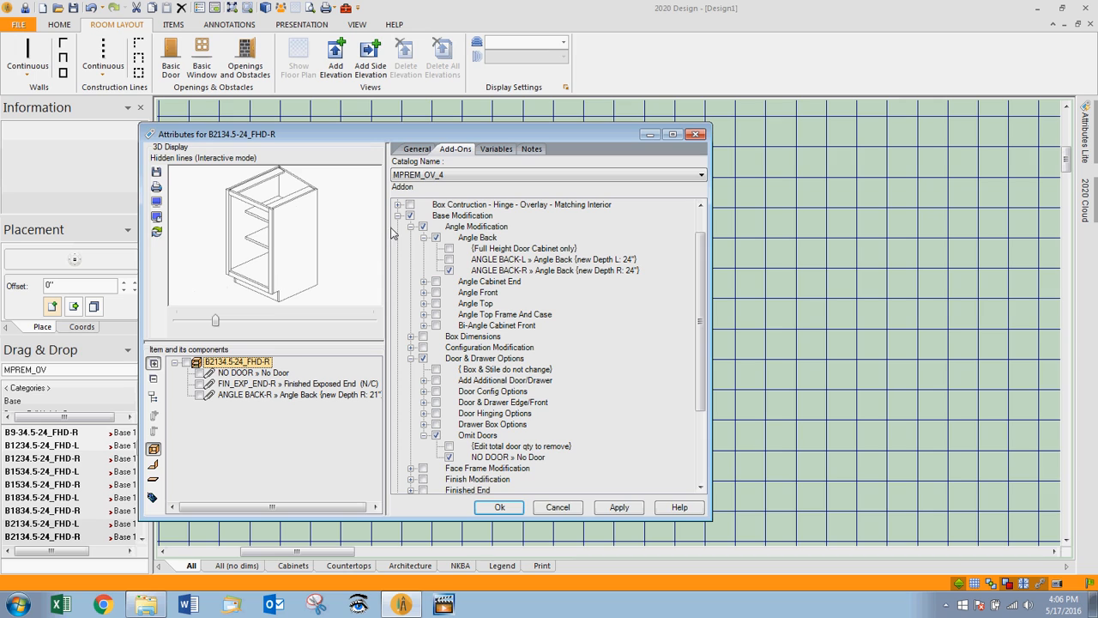
{"action": "mouse_move", "coordinate": [398, 212]}
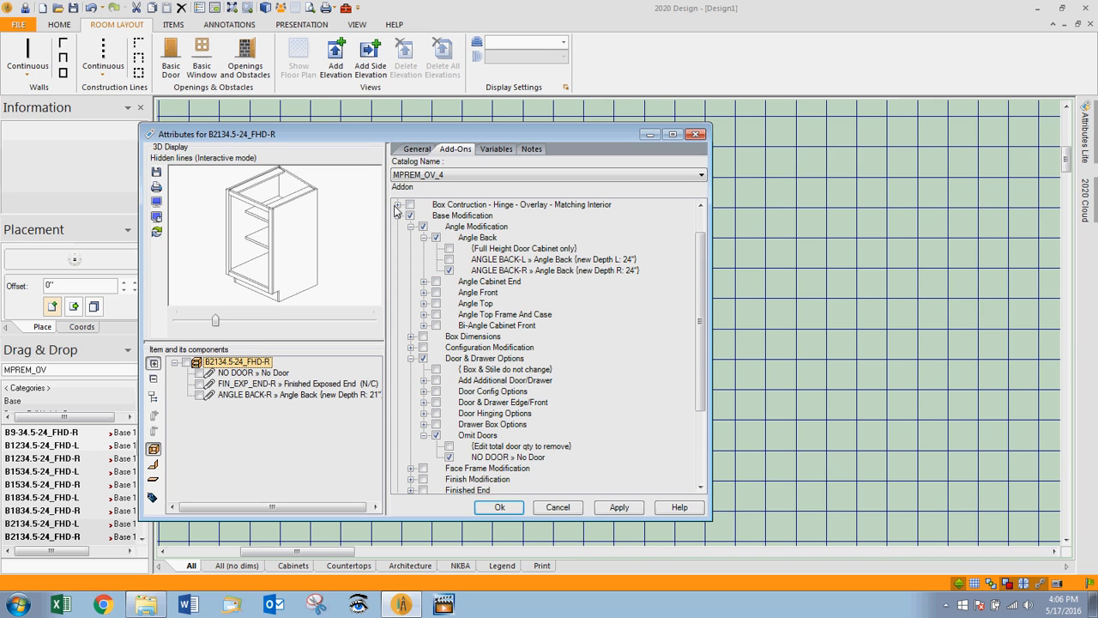
Add COL11-17UPCHRG13, the Vintage full-overlay matching-interior concealed 6-way hinge option.
{"action": "left_click", "coordinate": [398, 204]}
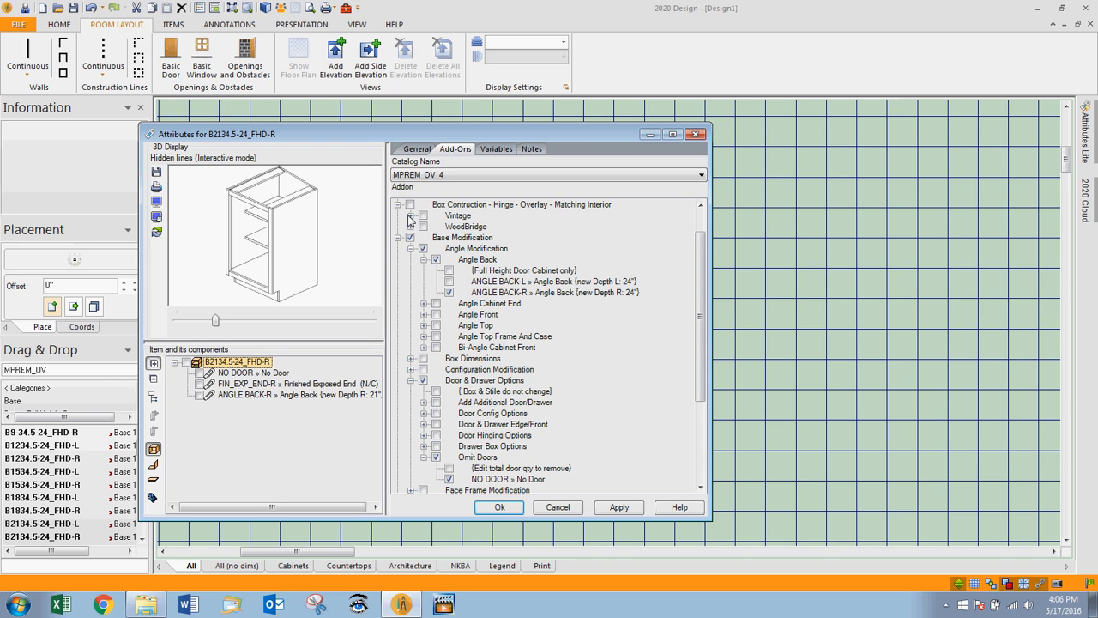
{"action": "left_click", "coordinate": [410, 215]}
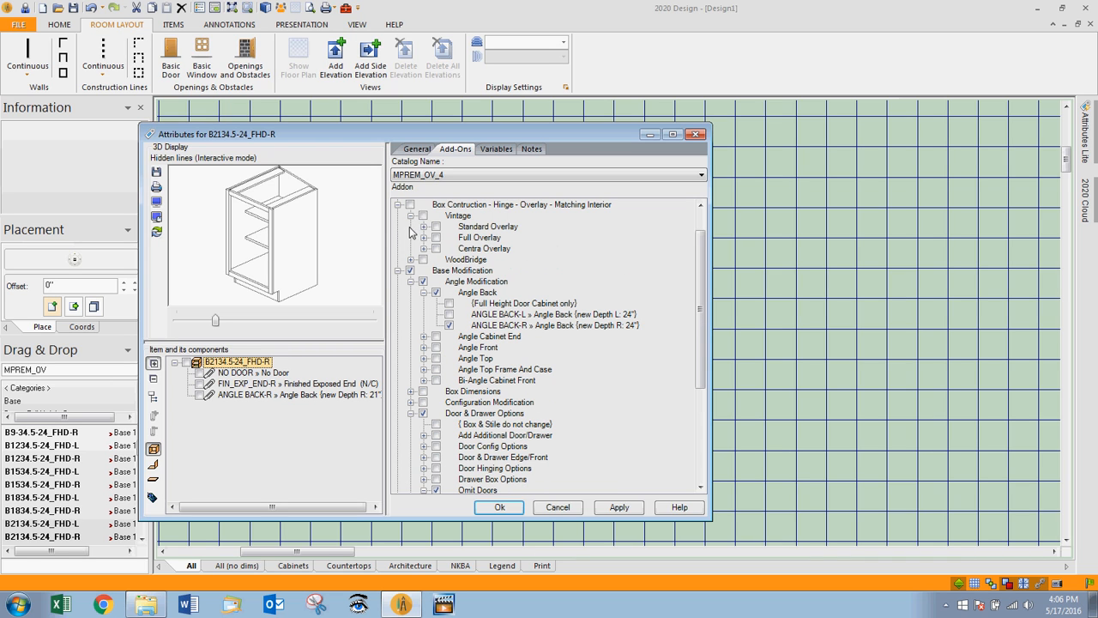
{"action": "left_click", "coordinate": [424, 238]}
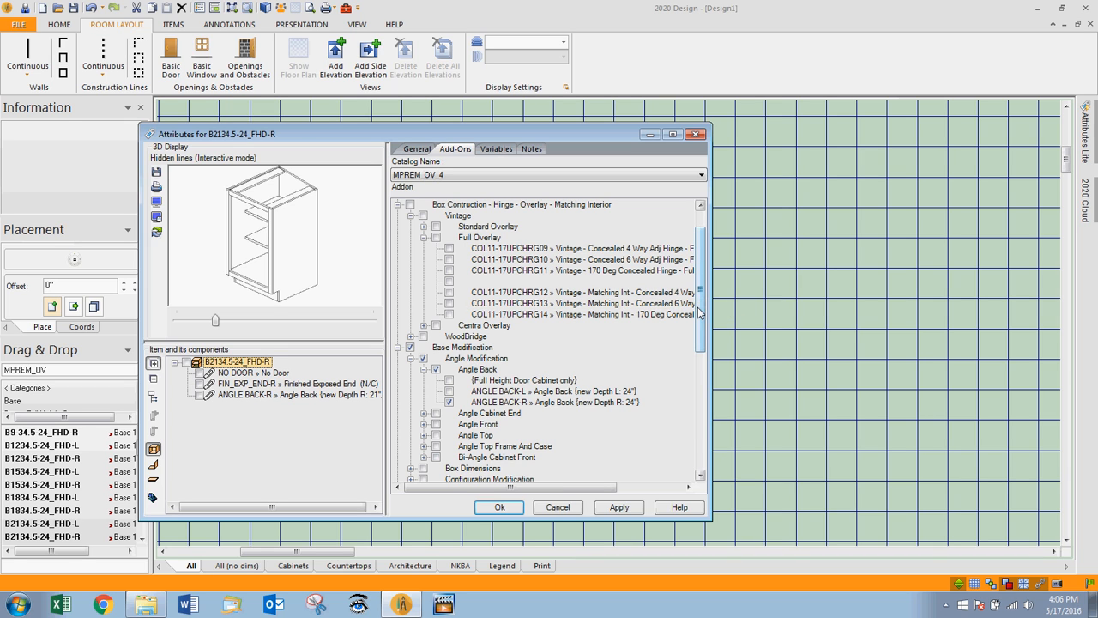
{"action": "left_click", "coordinate": [396, 303]}
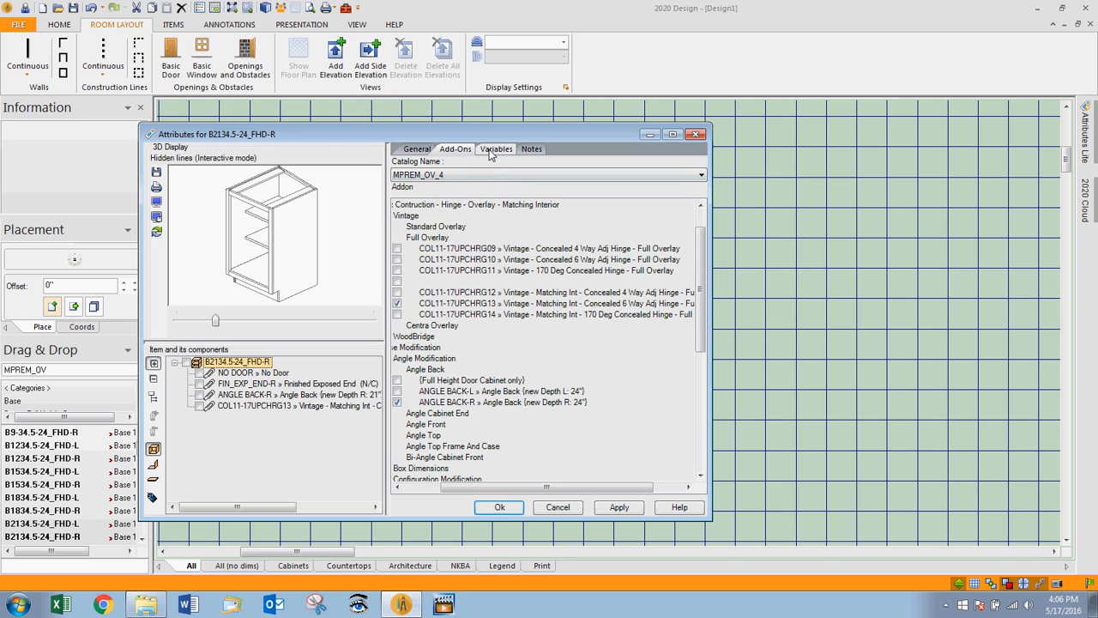
Set the shelf variables to 19 1/2-inch depth and a quantity of 3.
{"action": "left_click", "coordinate": [455, 149]}
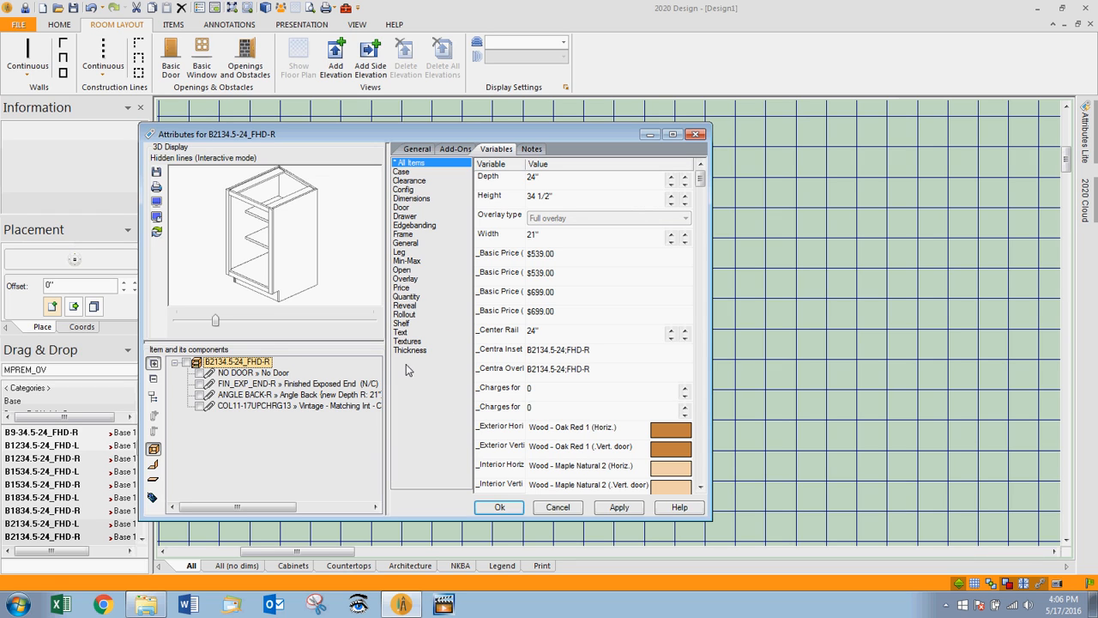
{"action": "mouse_move", "coordinate": [416, 264]}
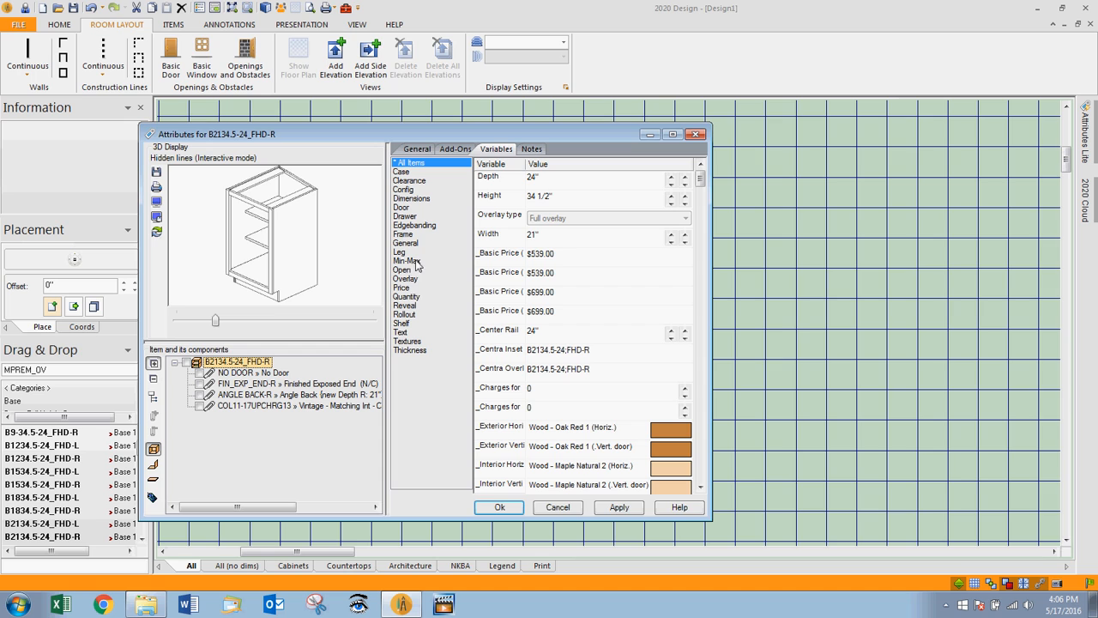
{"action": "mouse_move", "coordinate": [409, 329]}
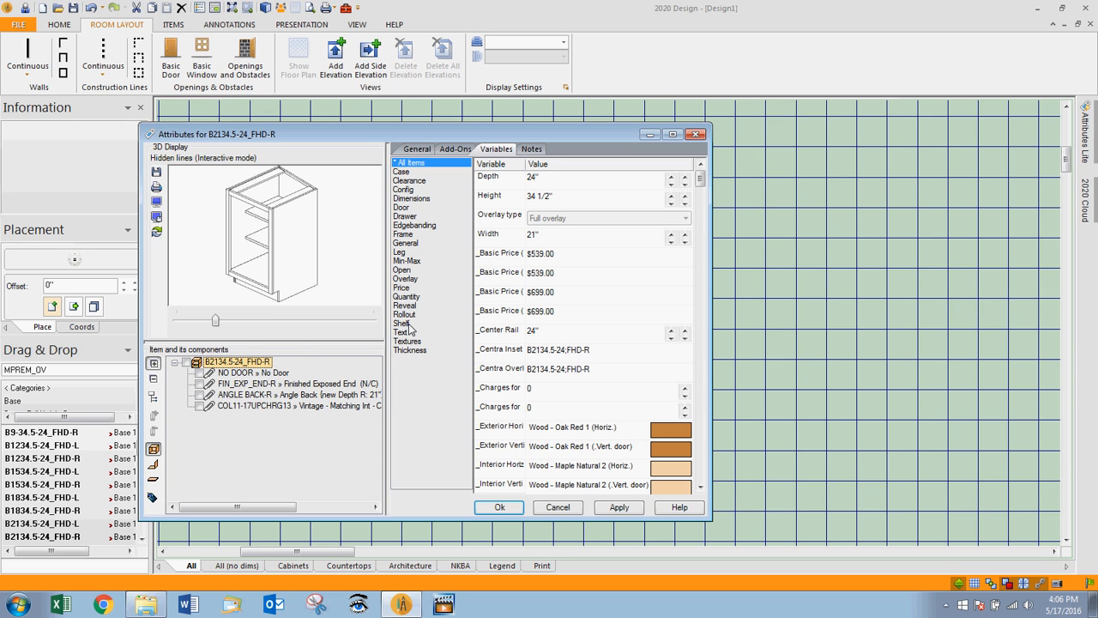
{"action": "left_click", "coordinate": [402, 323]}
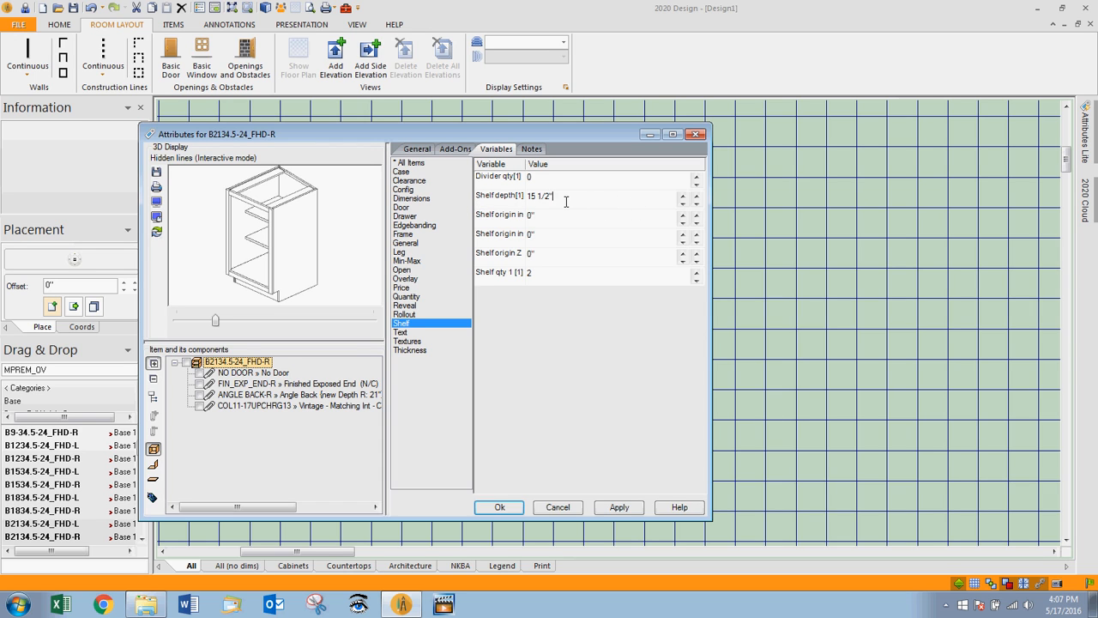
{"action": "type", "text": "19.5"}
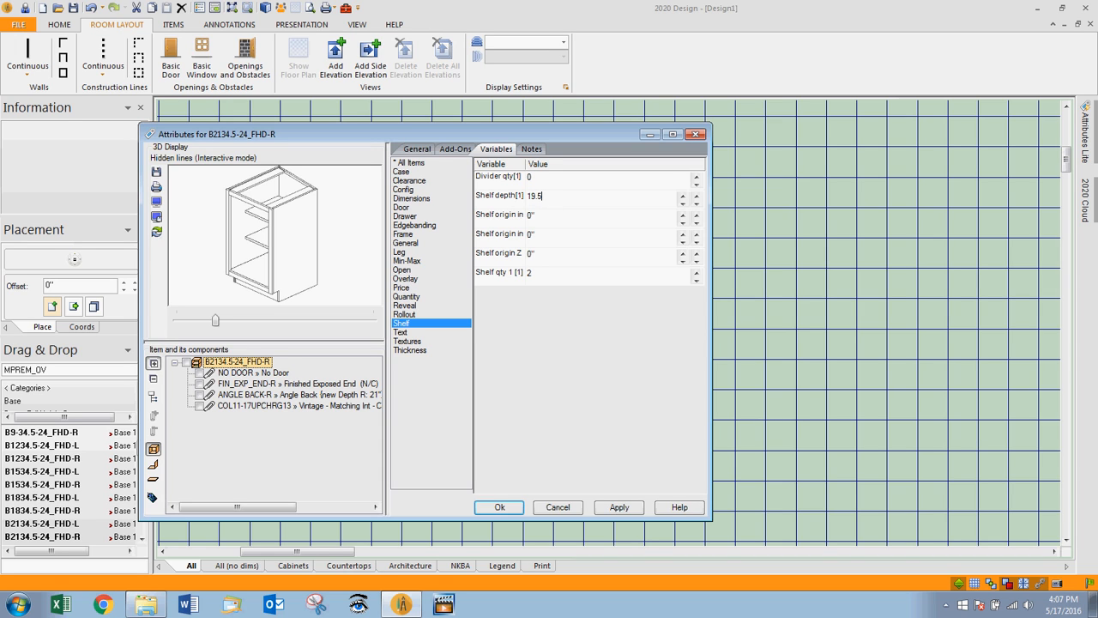
{"action": "left_click", "coordinate": [618, 507]}
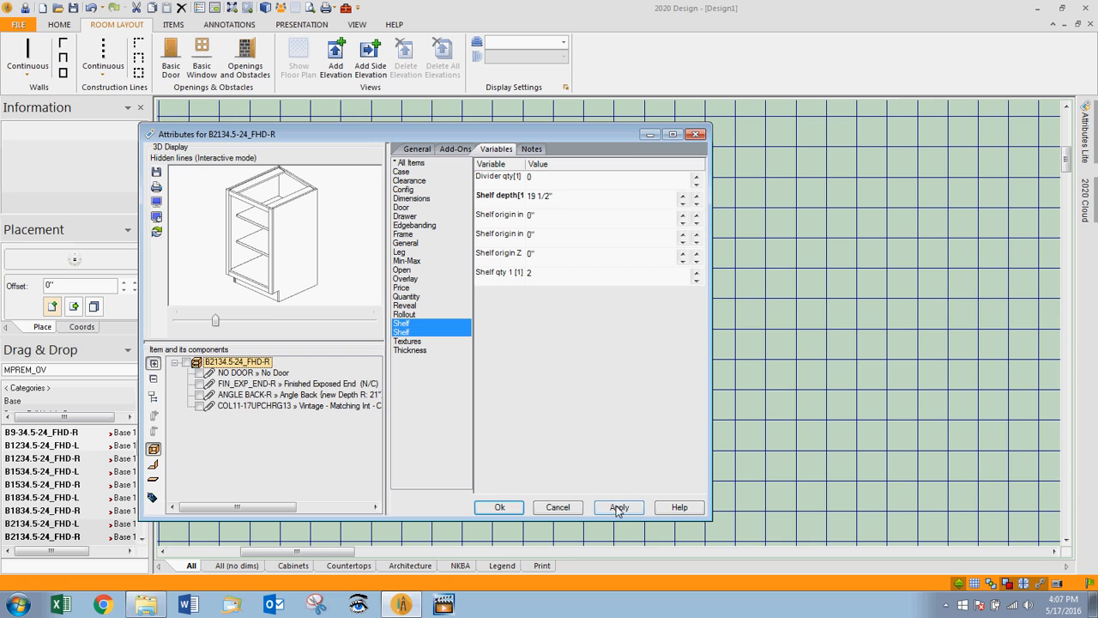
{"action": "mouse_move", "coordinate": [253, 264]}
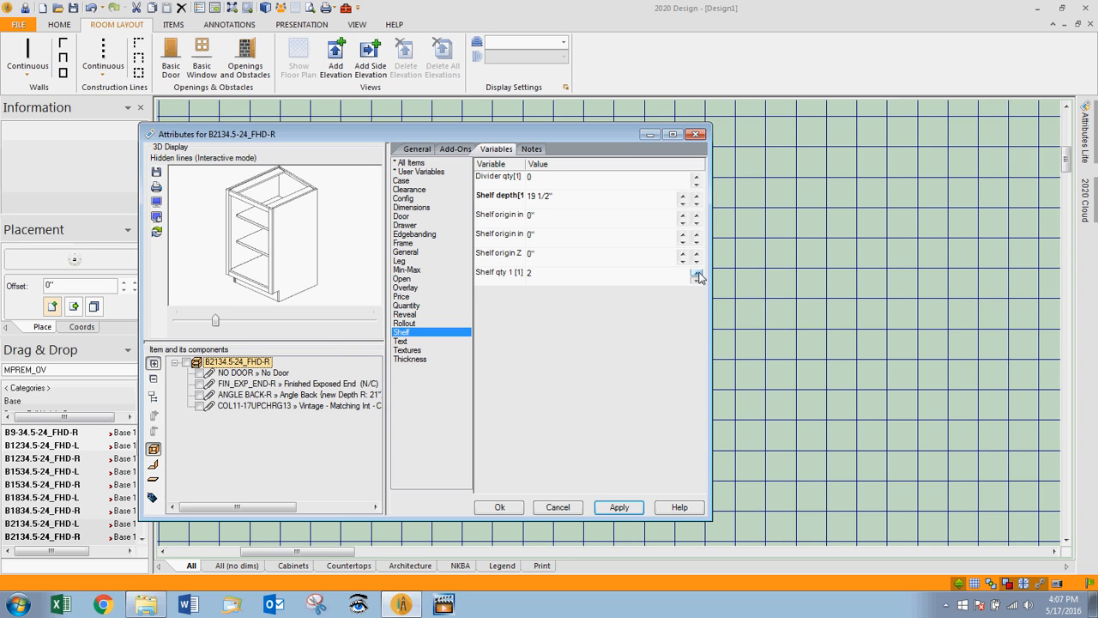
{"action": "left_click", "coordinate": [696, 269]}
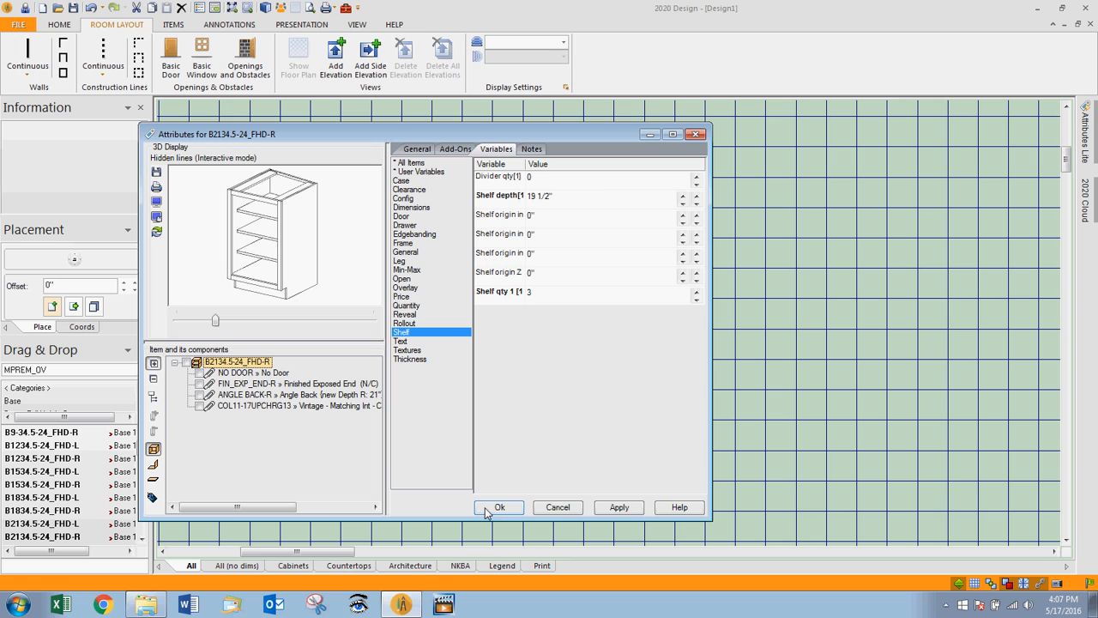
{"action": "mouse_move", "coordinate": [502, 512]}
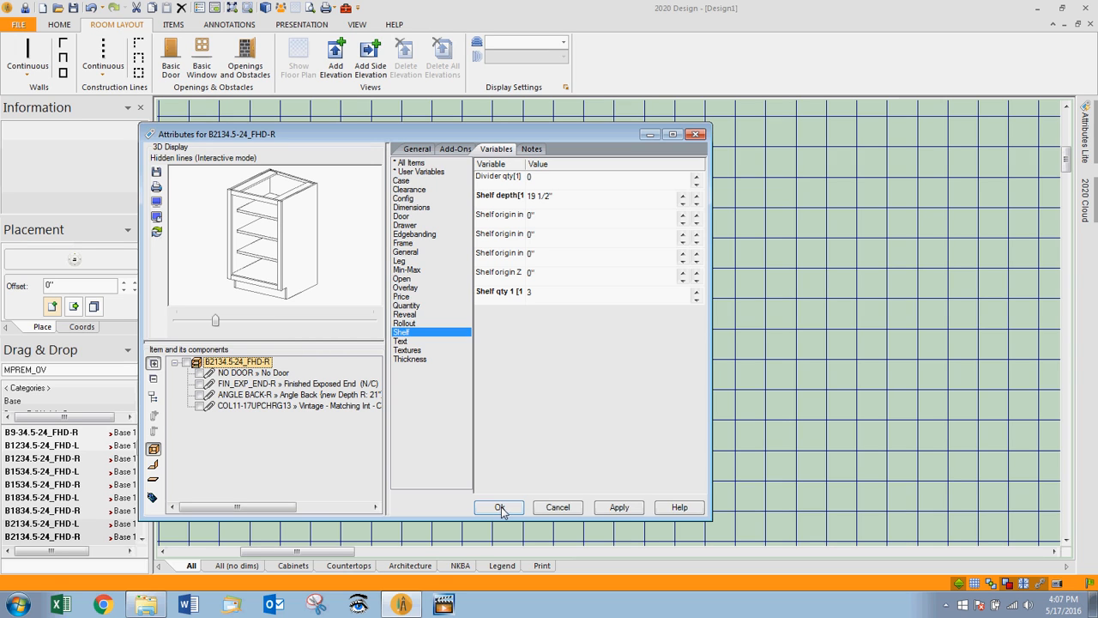